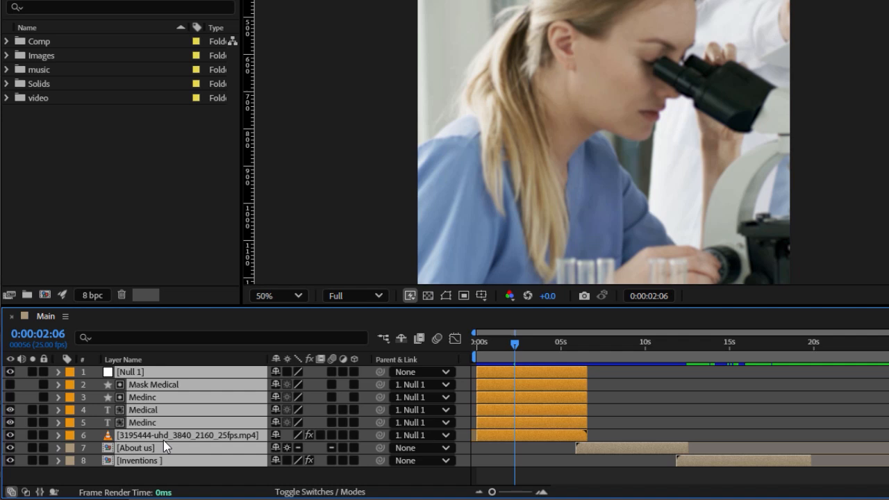
mouse_move(134, 478)
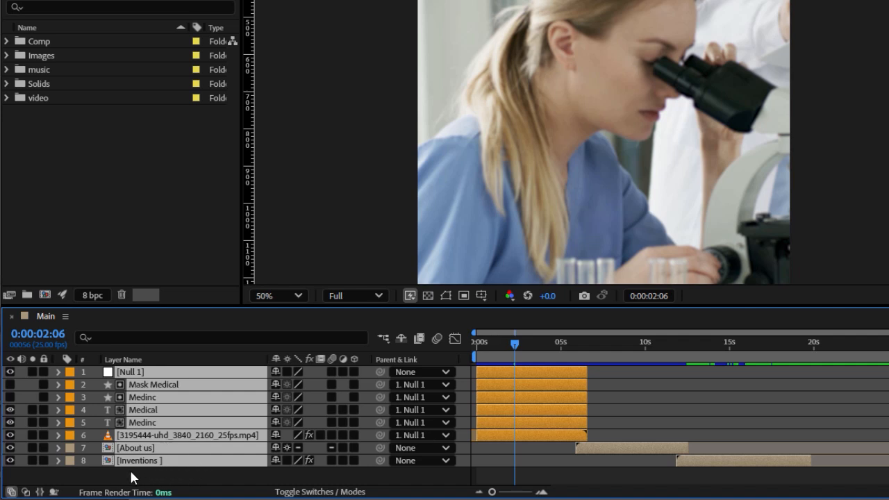
mouse_move(180, 478)
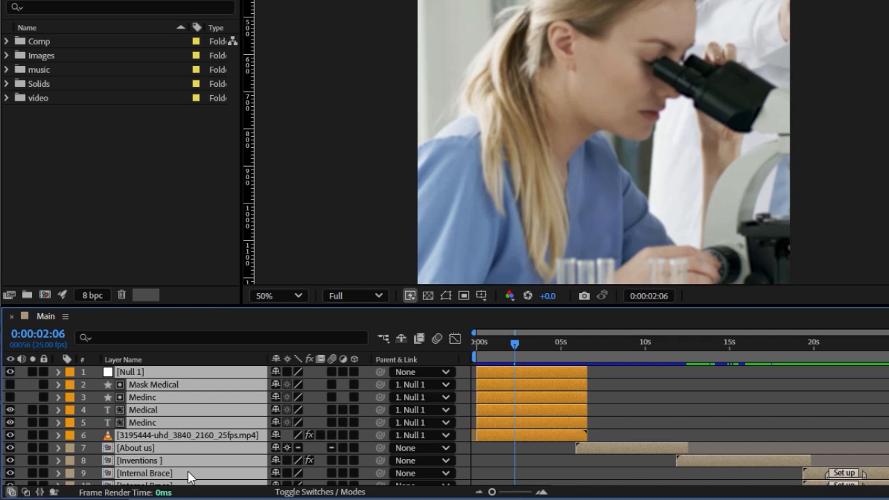
mouse_move(210, 414)
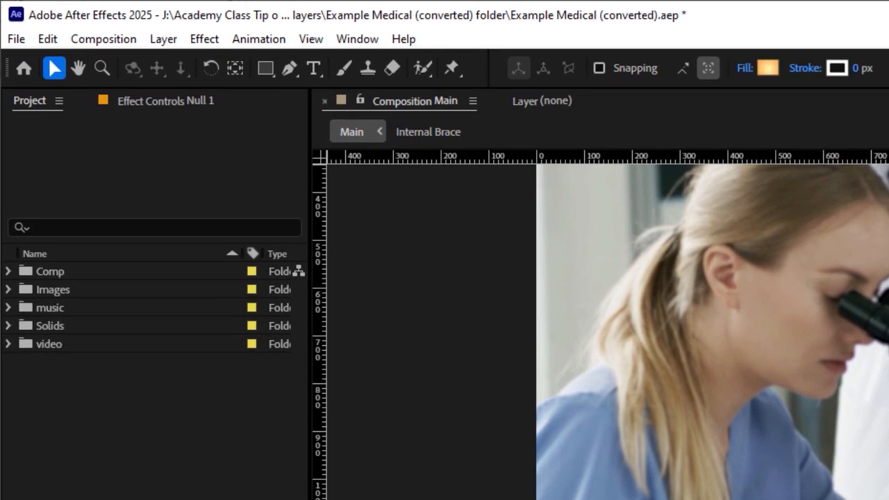
Clear the layer selection in the Main composition with Edit > Deselect All.
left_click(47, 38)
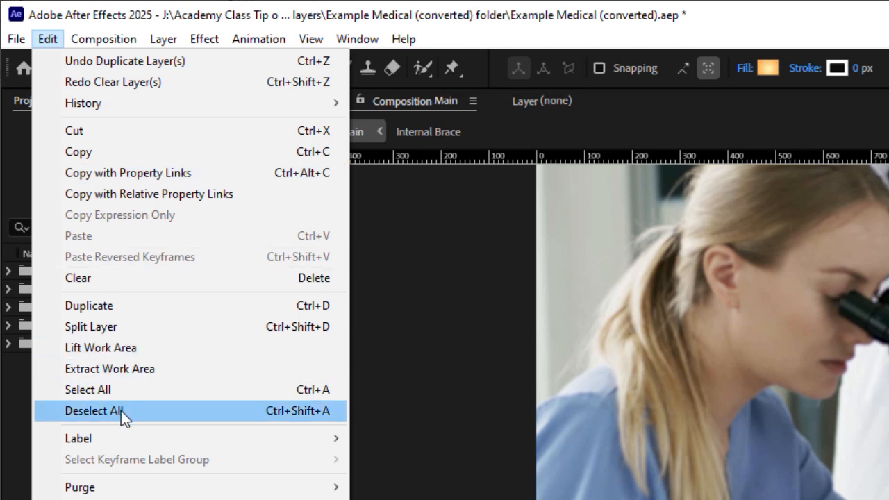
left_click(93, 411)
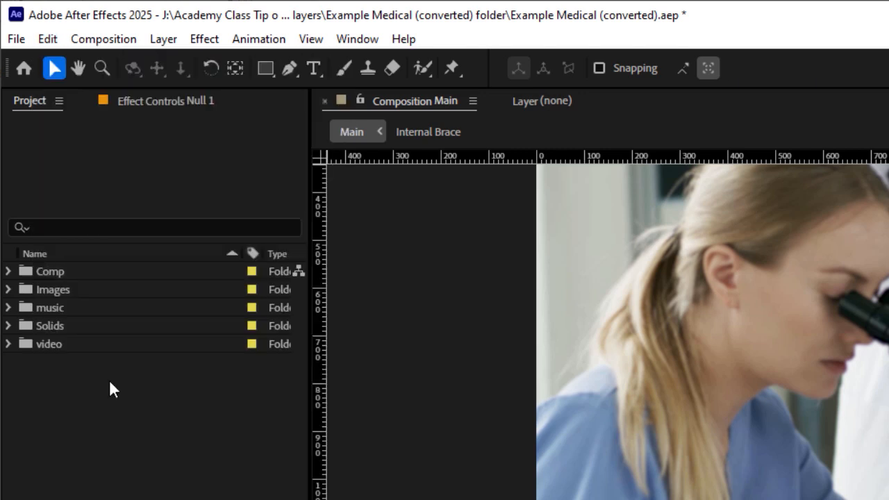